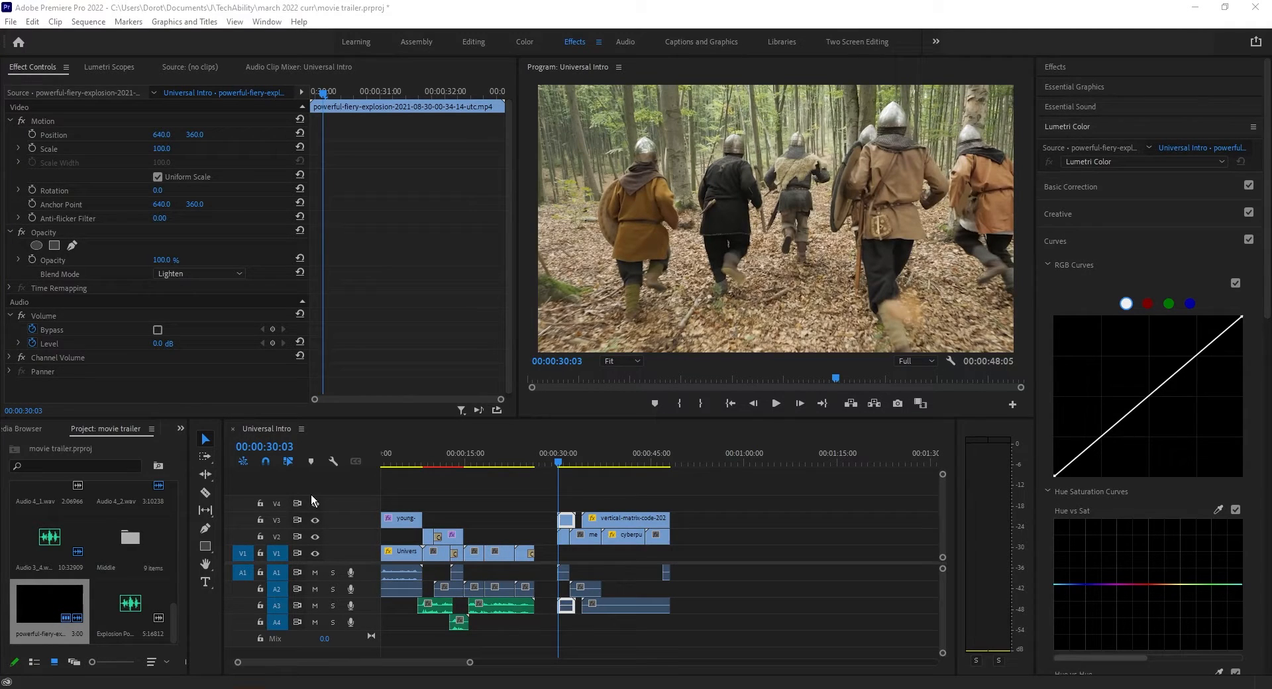
- Deselect the explosion clip and preview the timeline just before the A5 explosion sound
left_click(404, 493)
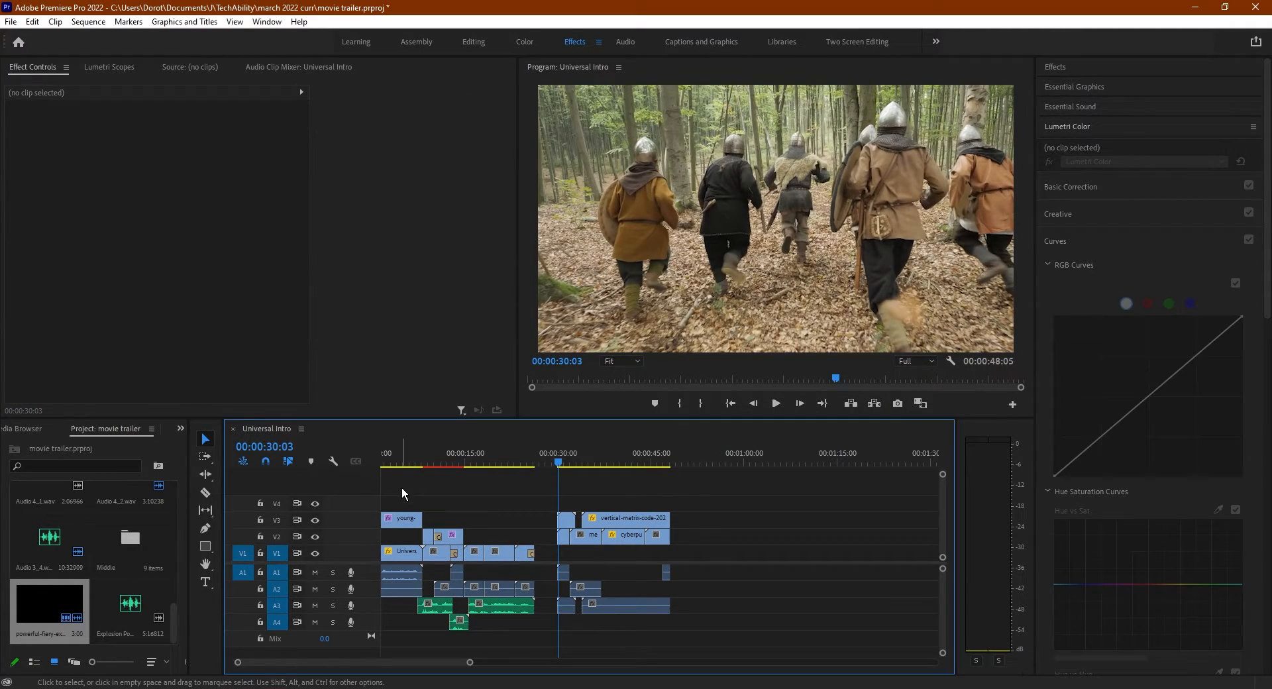
mouse_move(506, 507)
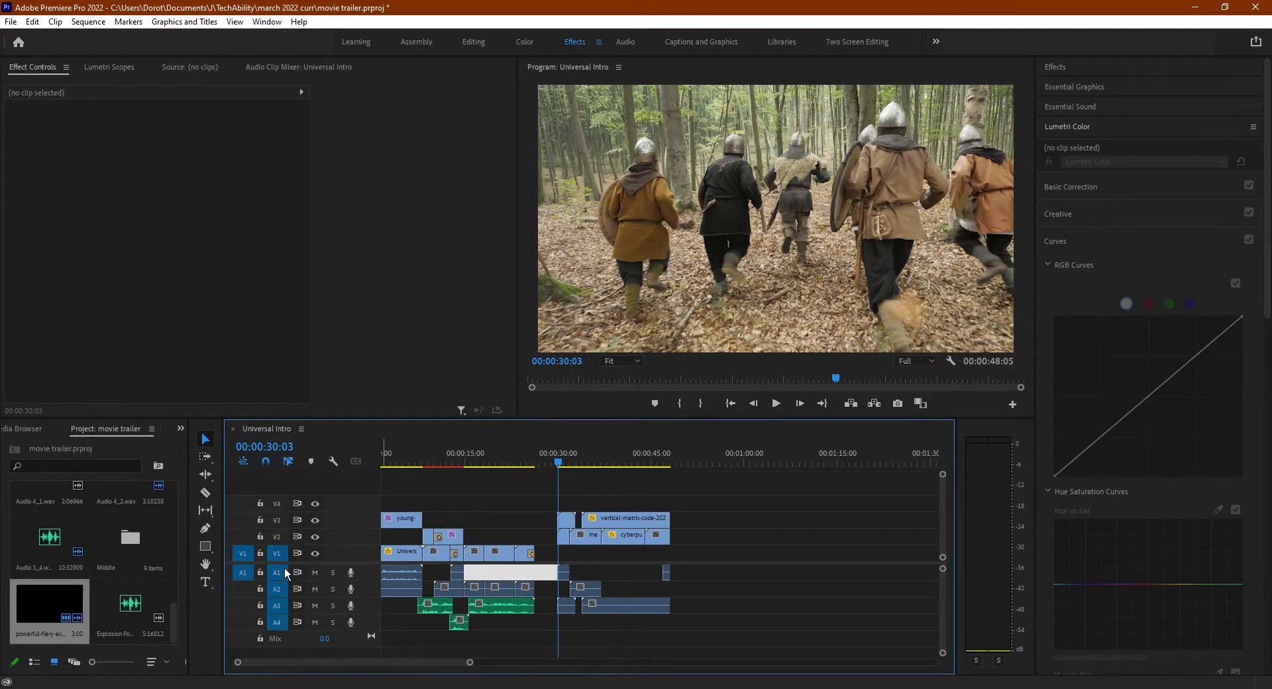
mouse_move(278, 605)
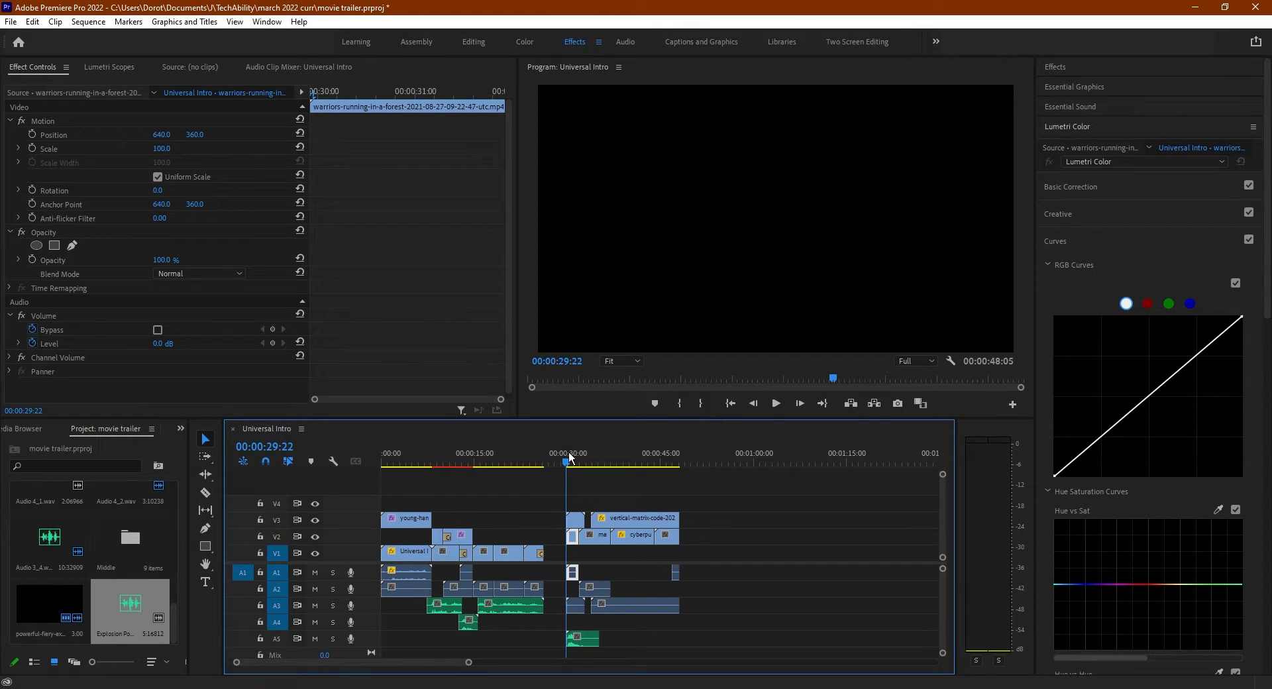
mouse_move(774, 417)
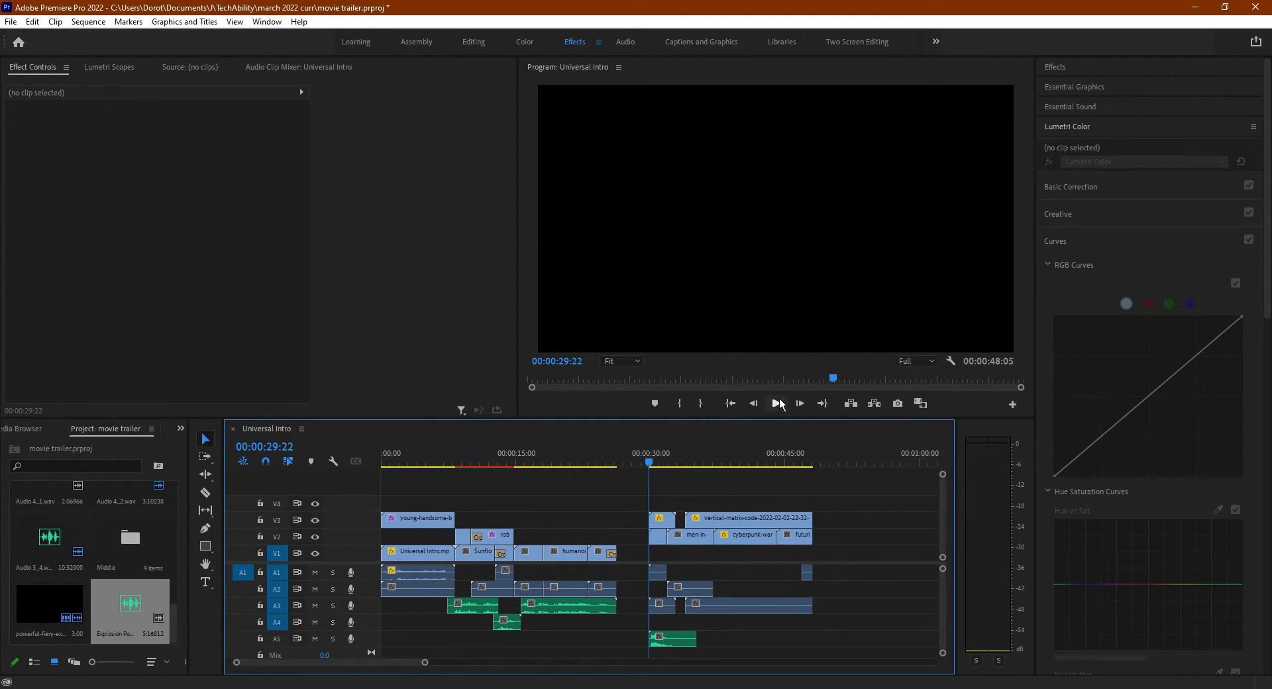
left_click(779, 404)
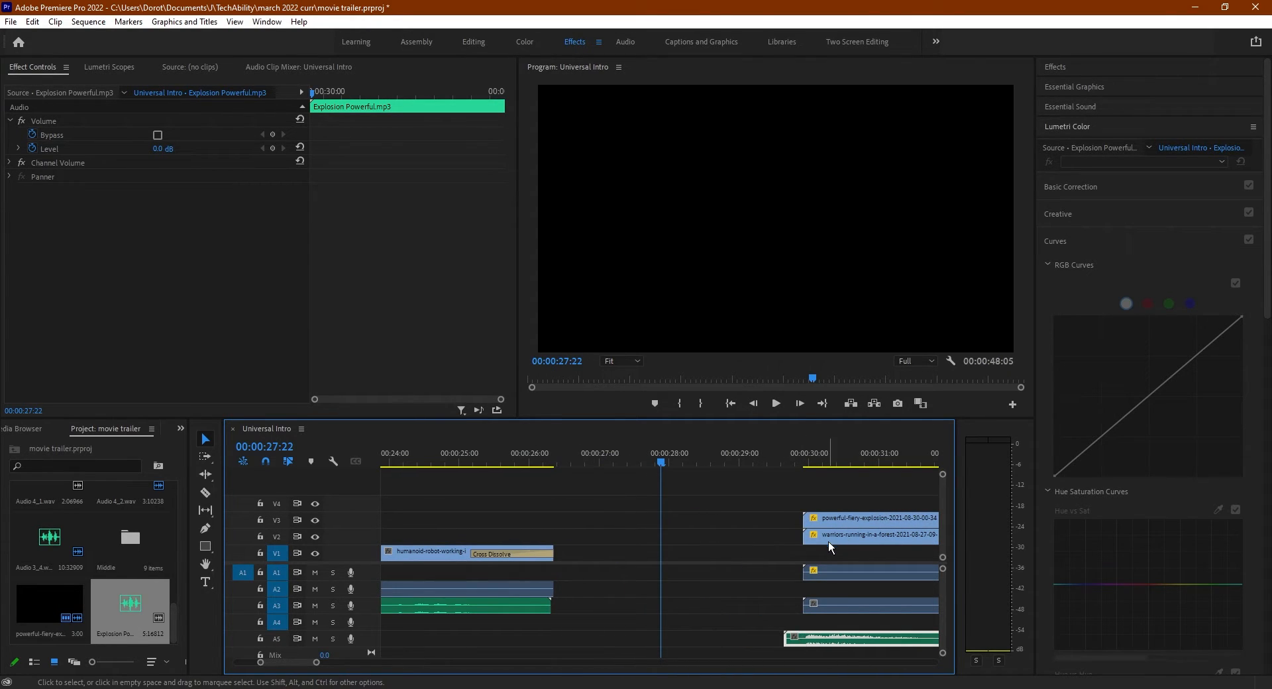
- Play and stop the trailer around 31 seconds to check the explosion sound sync
left_click(777, 405)
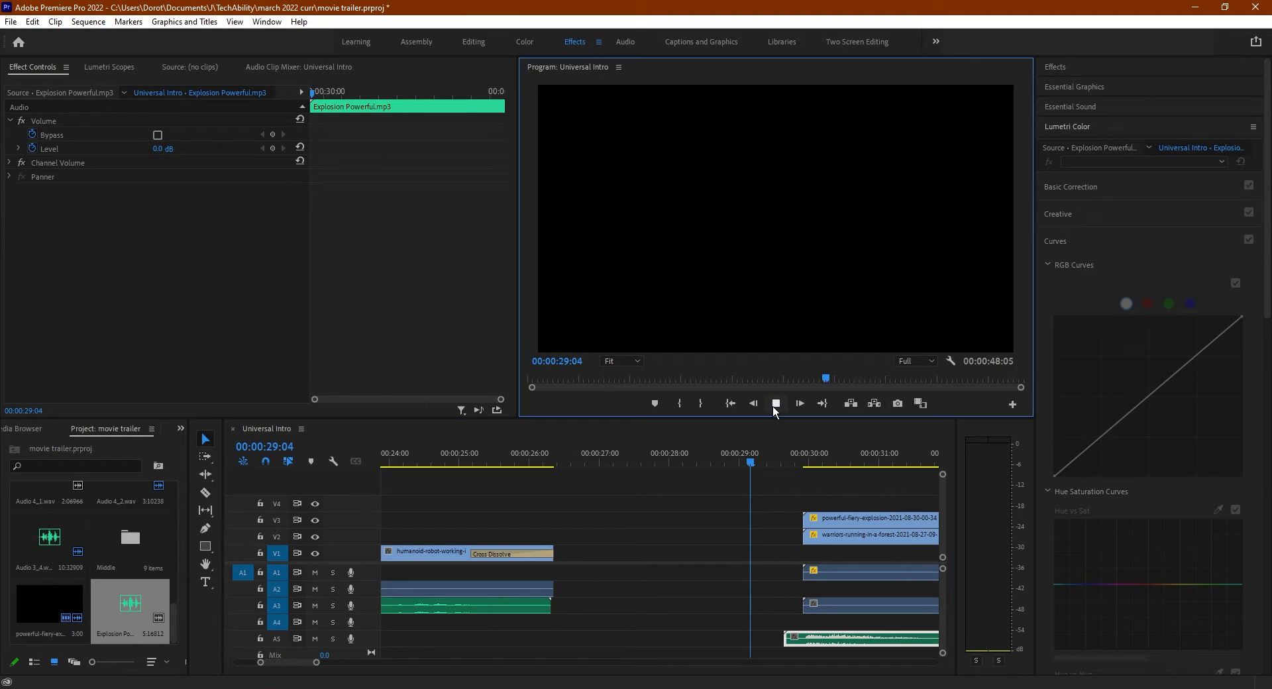
left_click(777, 404)
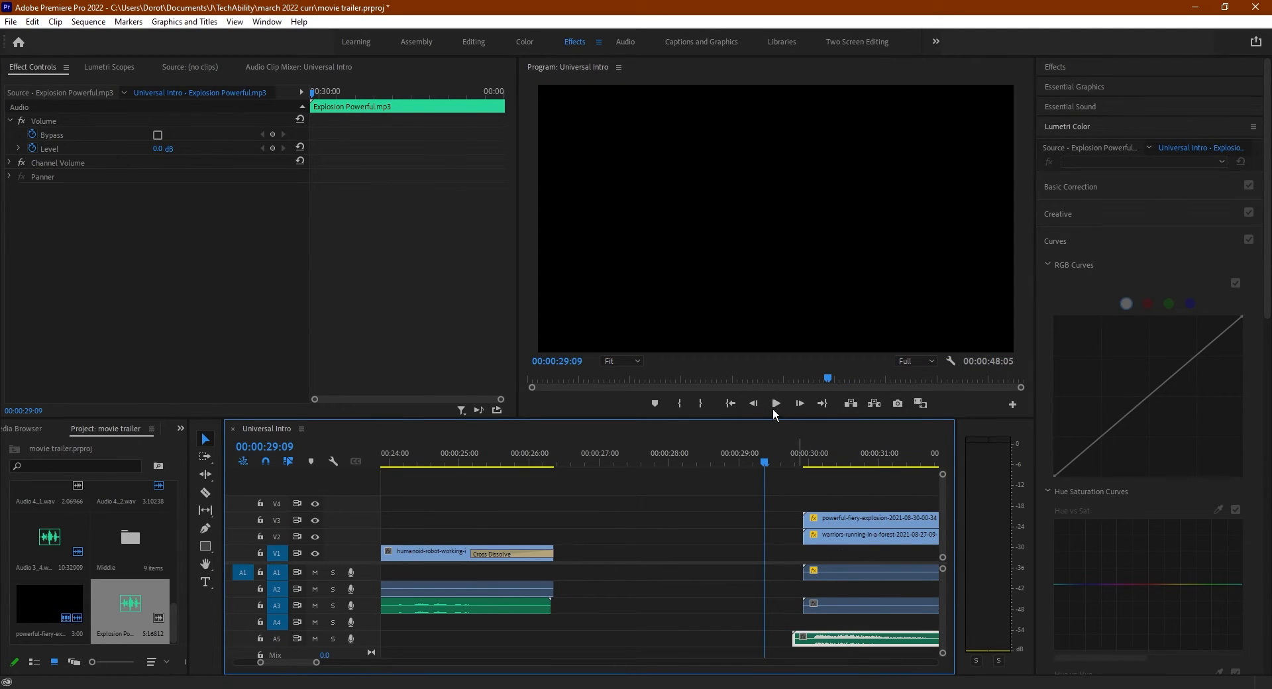
left_click(776, 404)
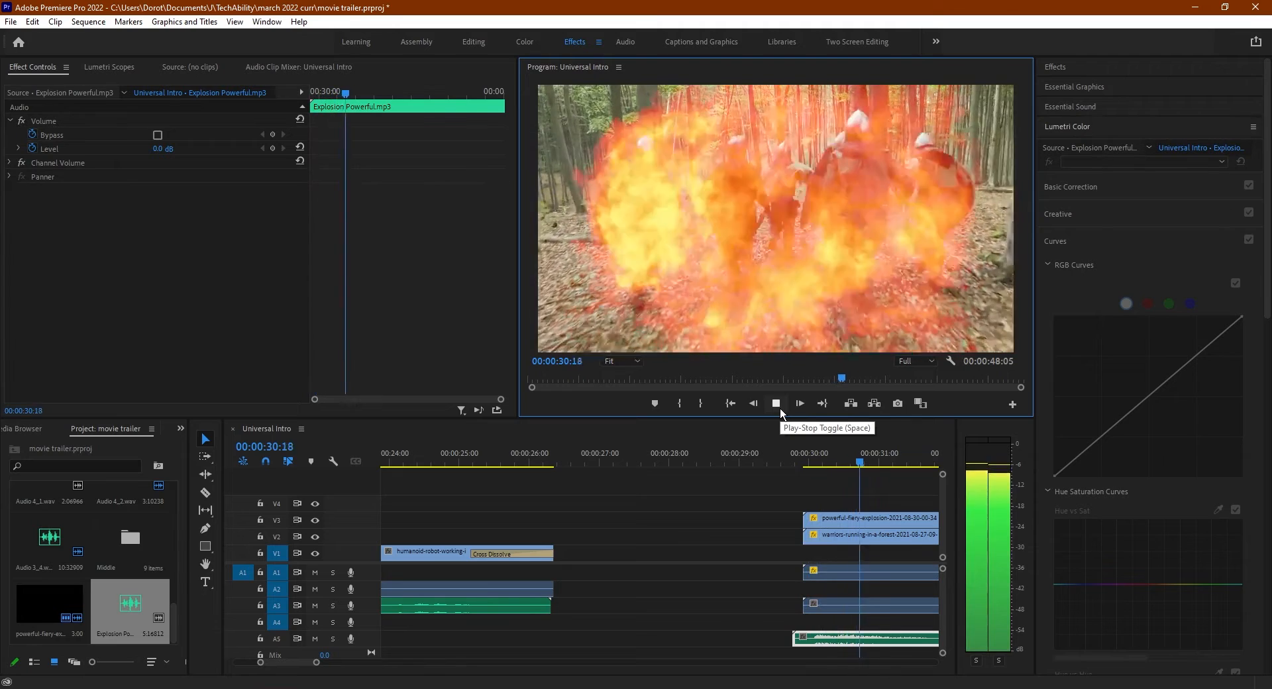
left_click(776, 404)
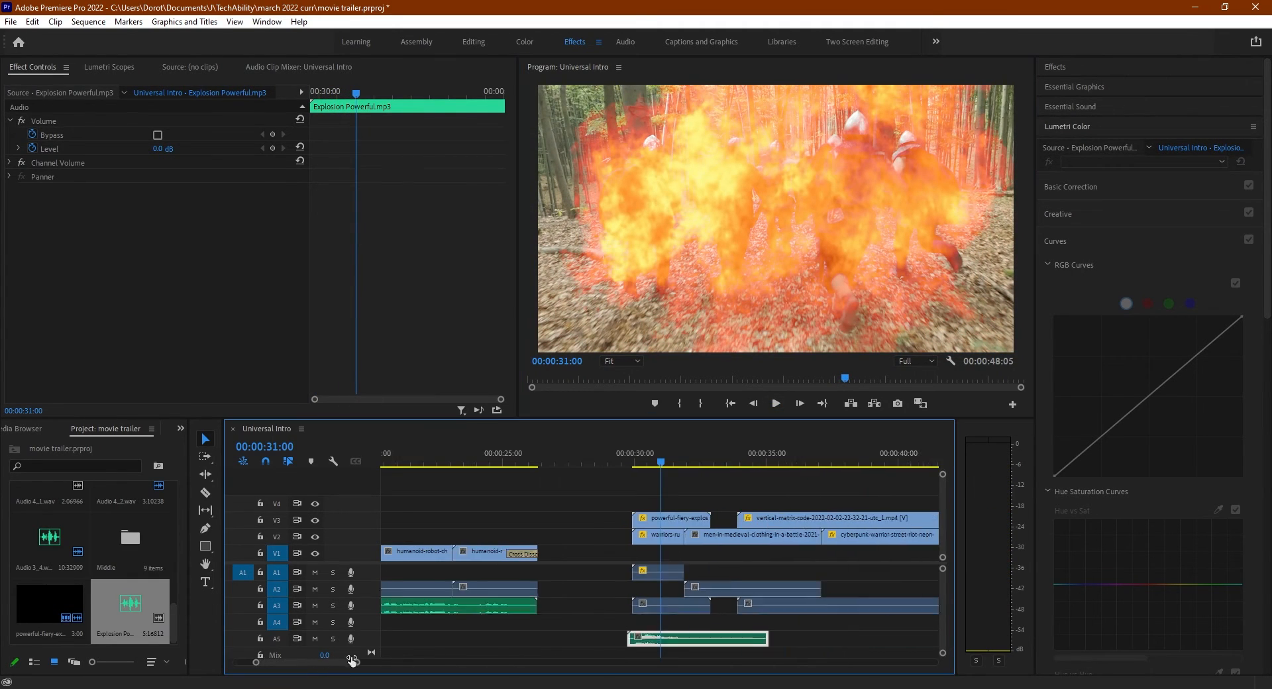